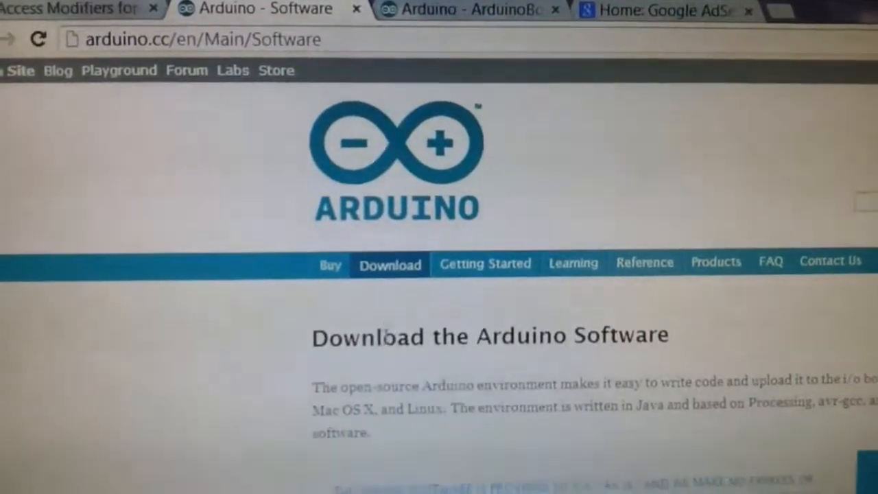
Scroll the Arduino Software page down to the Arduino 1.0.5 downloads.
{"action": "scroll", "scroll_direction": "down", "scroll_amount": 3}
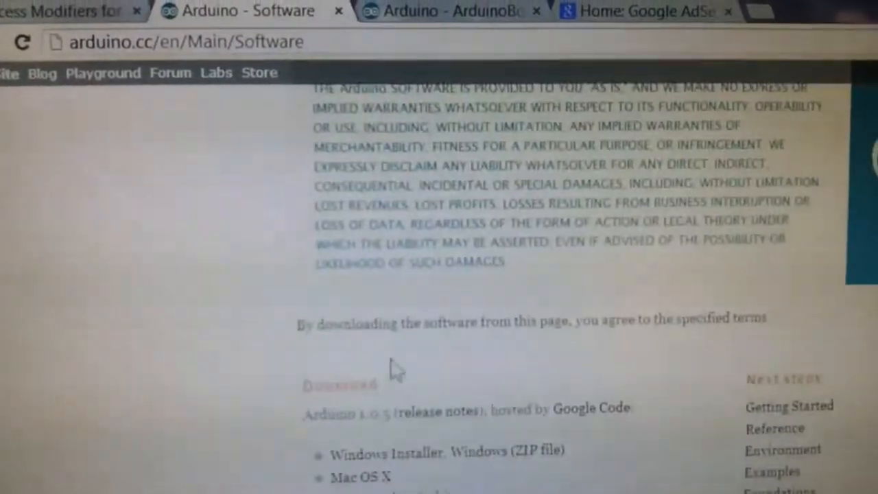
{"action": "scroll", "scroll_direction": "down", "scroll_amount": 3}
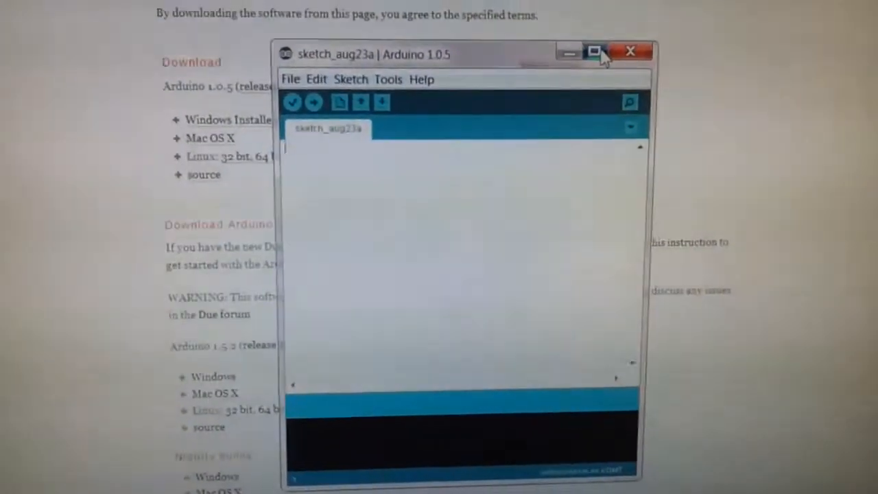
Maximize the Arduino window and review the Tools > Board selection choices.
{"action": "left_click", "coordinate": [594, 53]}
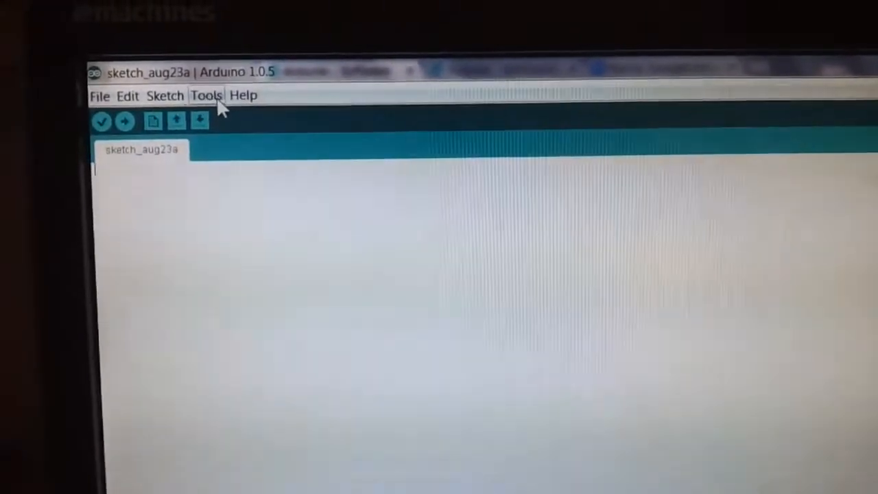
{"action": "left_click", "coordinate": [206, 96]}
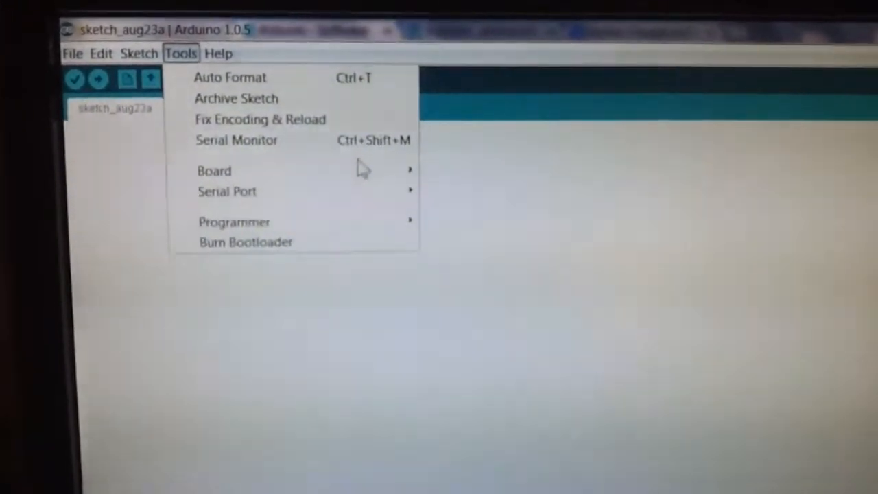
{"action": "left_click", "coordinate": [214, 170]}
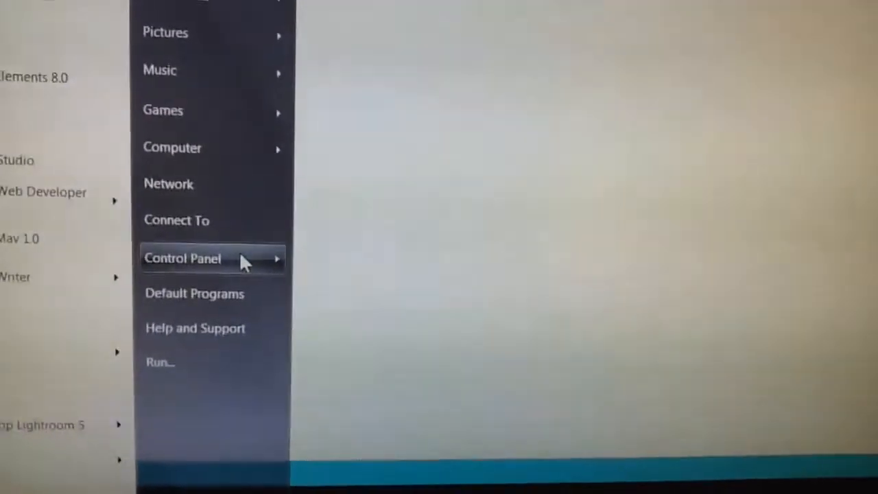
Reach Device Manager through Control Panel and inspect the Ports (COM & LPT) list.
{"action": "left_click", "coordinate": [183, 258]}
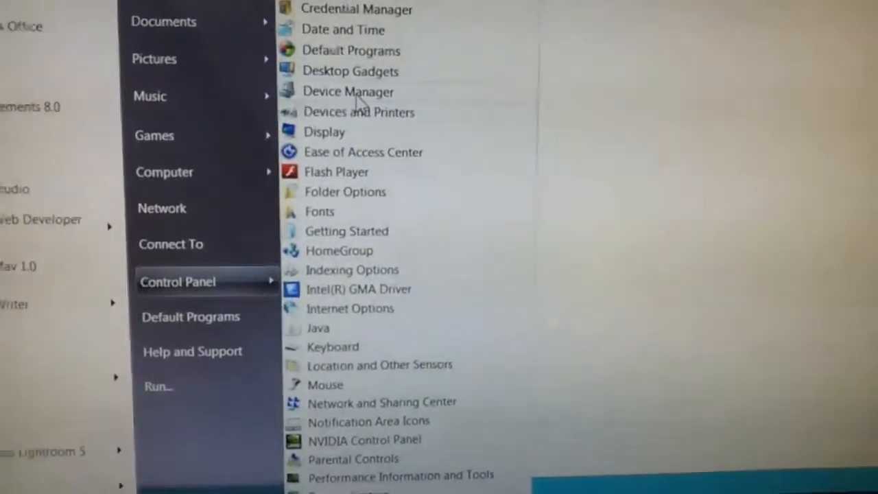
{"action": "left_click", "coordinate": [348, 91]}
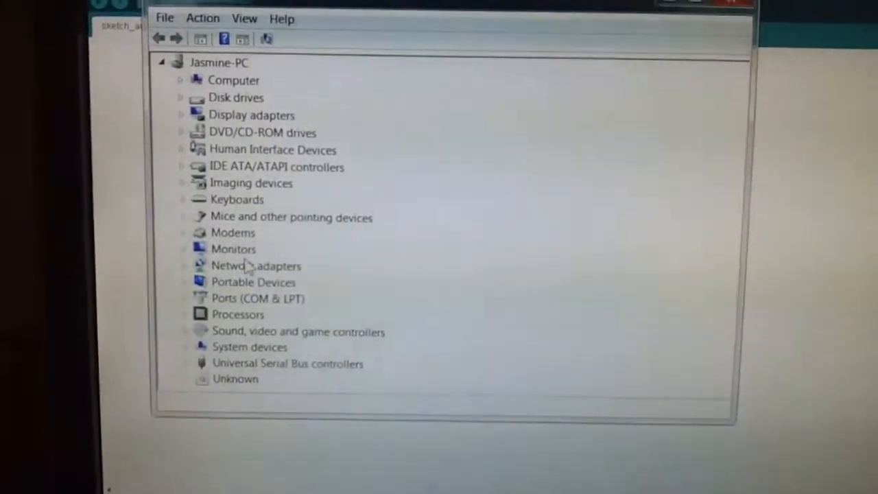
{"action": "left_click", "coordinate": [181, 299]}
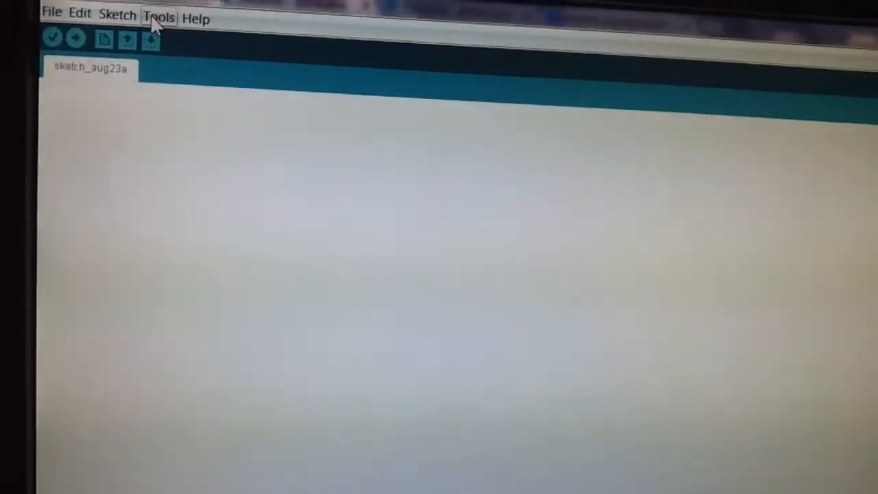
Check the board settings under the Tools menu once more.
{"action": "left_click", "coordinate": [158, 17]}
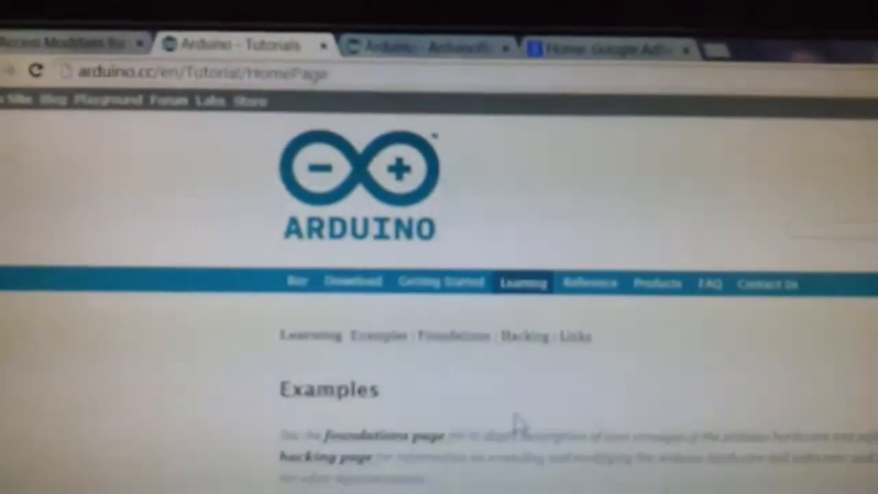
Scroll the Arduino examples page down to the Bare Minimum setup() and loop() code.
{"action": "scroll", "scroll_direction": "down", "scroll_amount": 3}
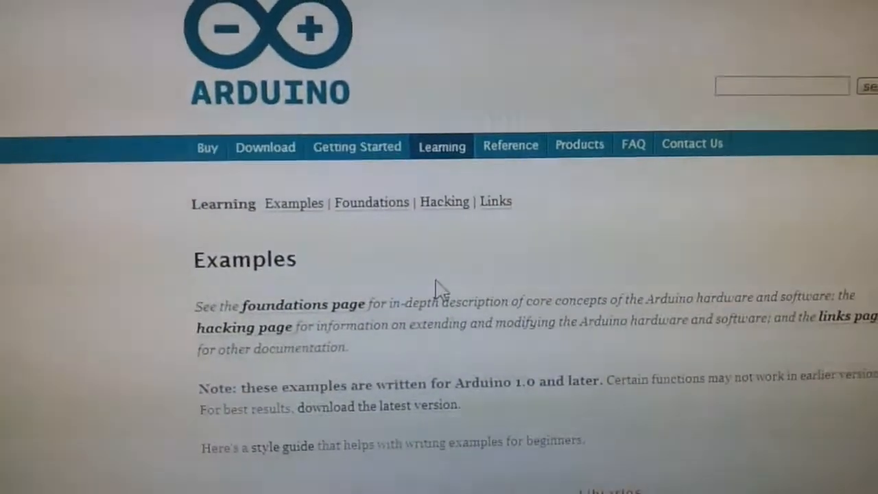
{"action": "scroll", "scroll_direction": "down", "scroll_amount": 3}
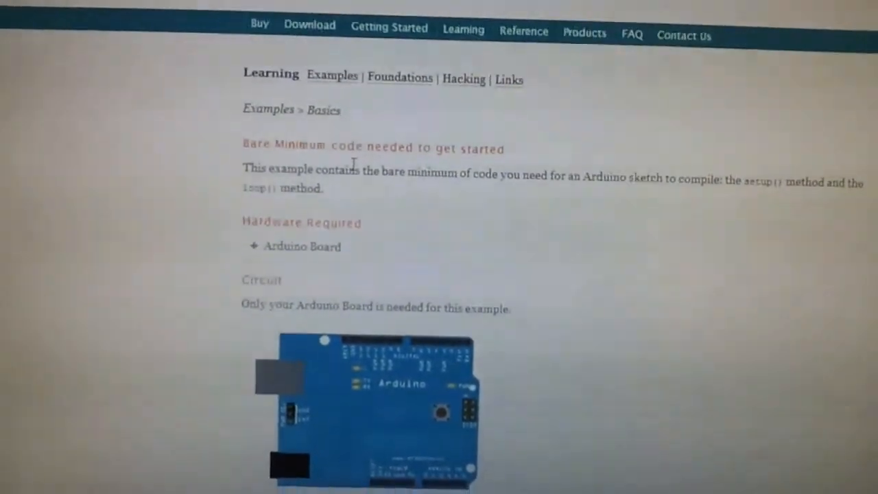
{"action": "scroll", "scroll_direction": "down", "scroll_amount": 3}
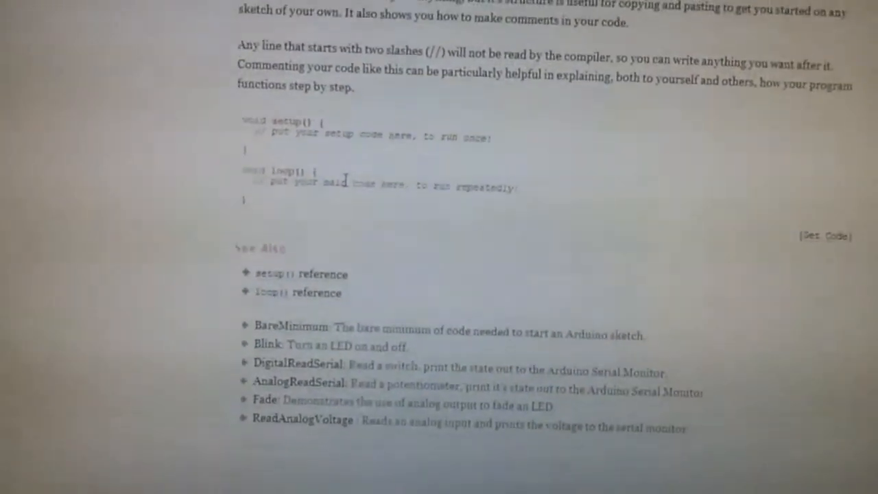
{"action": "scroll", "scroll_direction": "down", "scroll_amount": 3}
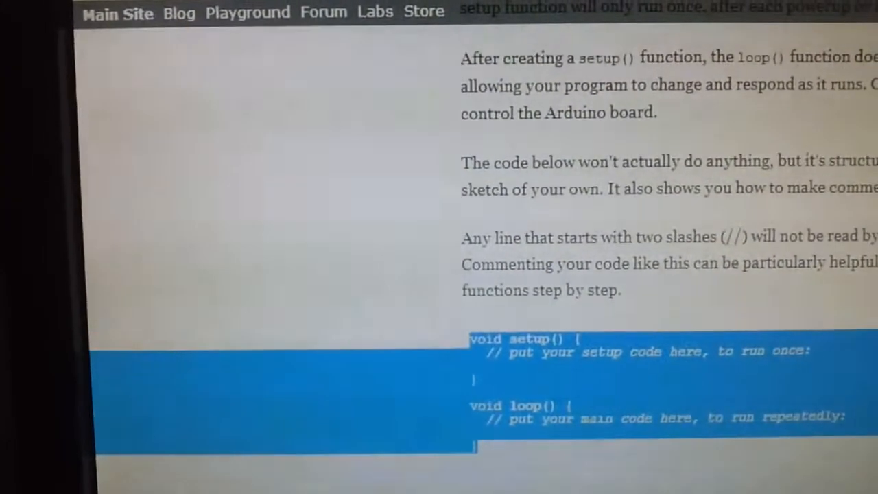
Scroll through the Blink example toggling the pin 13 LED each second.
{"action": "scroll", "scroll_direction": "down", "scroll_amount": 3}
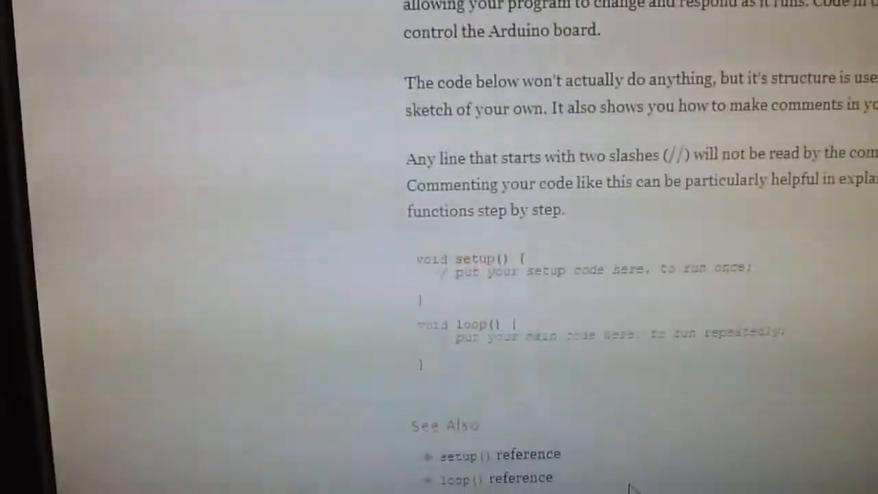
{"action": "scroll", "scroll_direction": "down", "scroll_amount": 3}
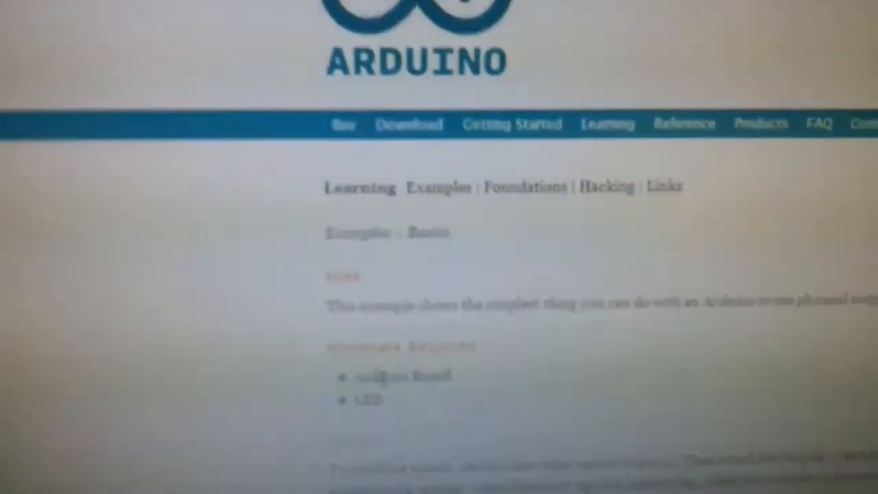
{"action": "scroll", "scroll_direction": "down", "scroll_amount": 3}
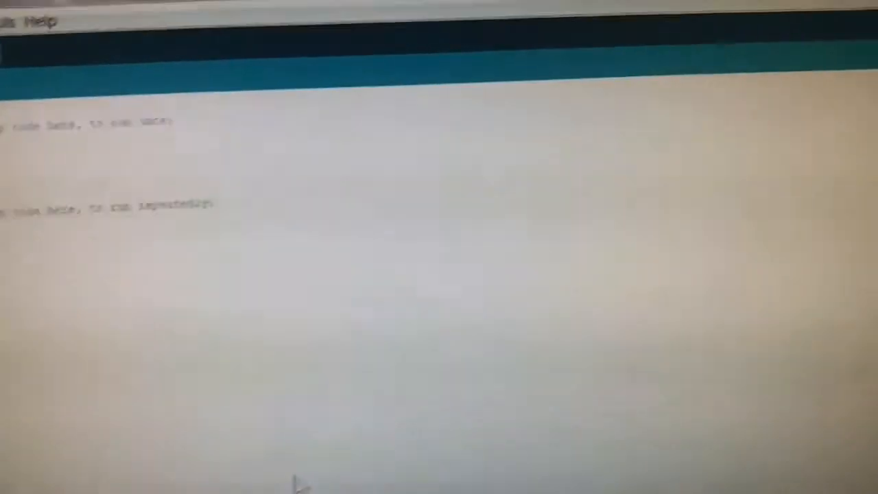
{"action": "scroll", "scroll_direction": "down", "scroll_amount": 3}
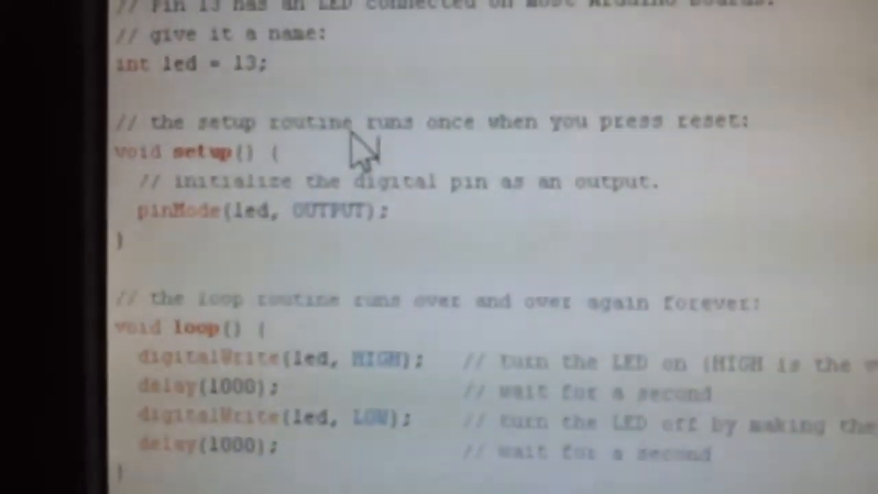
{"action": "scroll", "scroll_direction": "down", "scroll_amount": 3}
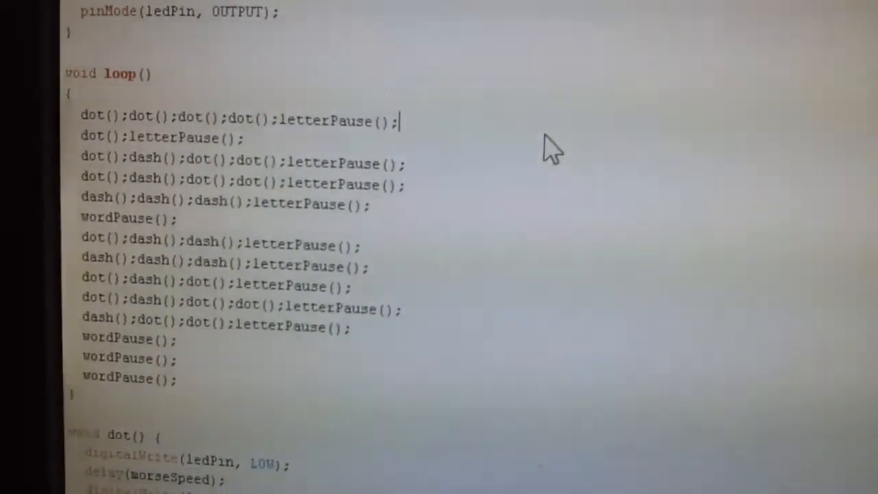
Scroll to the dot() routine toggling ledPin LOW then HIGH with morseSpeed delays.
{"action": "scroll", "scroll_direction": "down", "scroll_amount": 3}
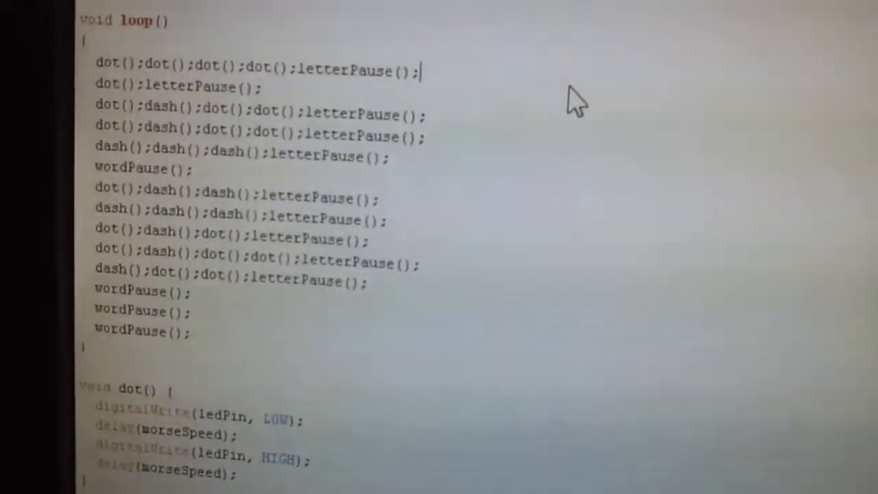